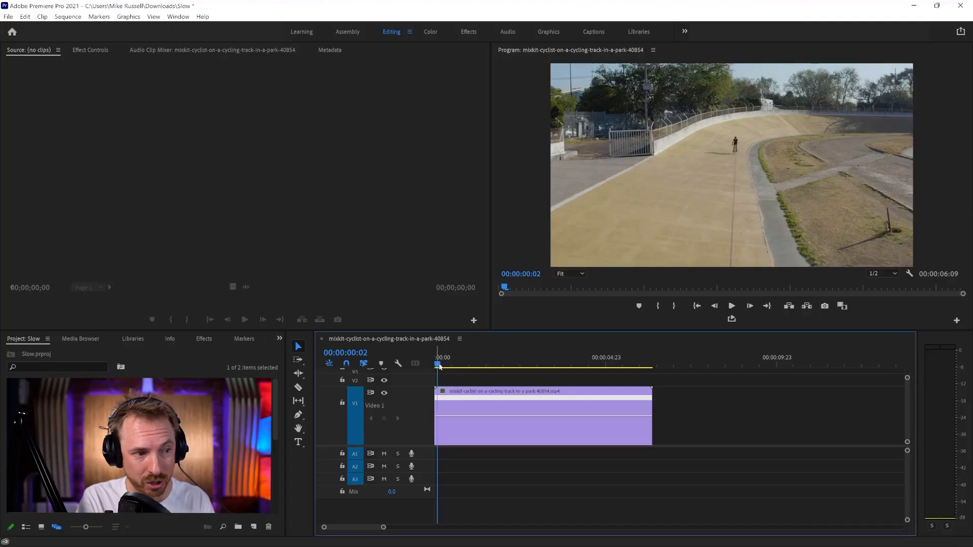
Preview the cyclist clip, then set its speed to 50% via Speed/Duration.
{"action": "left_click", "coordinate": [731, 305]}
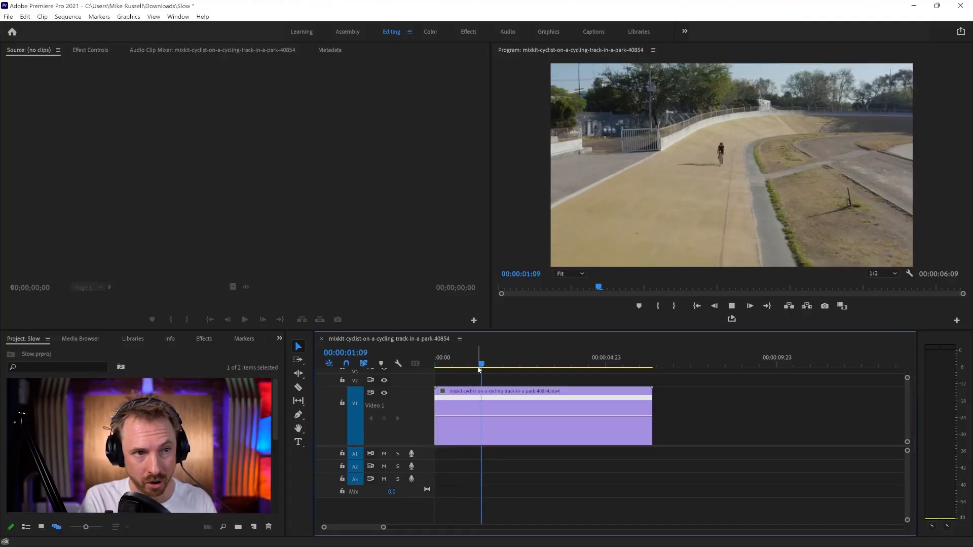
{"action": "left_click", "coordinate": [519, 365]}
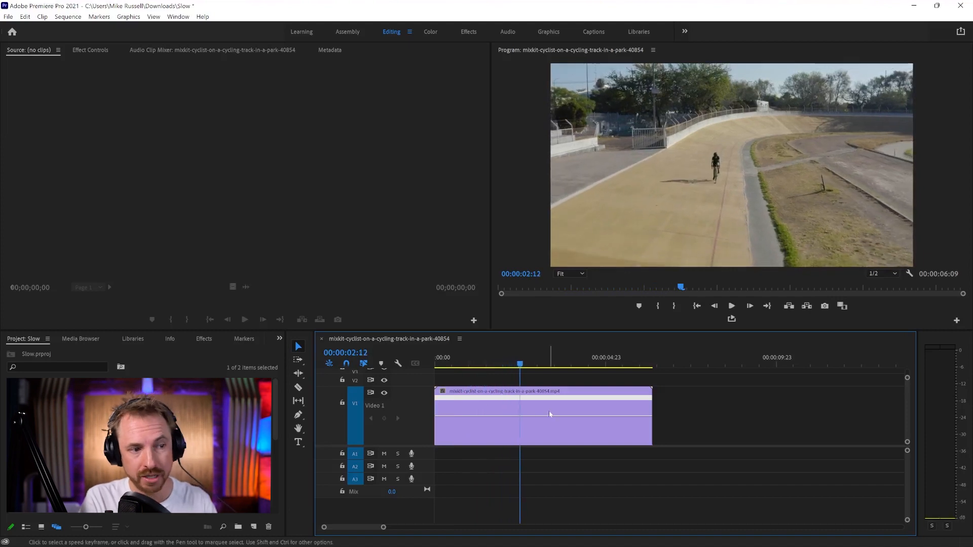
{"action": "right_click", "coordinate": [543, 416]}
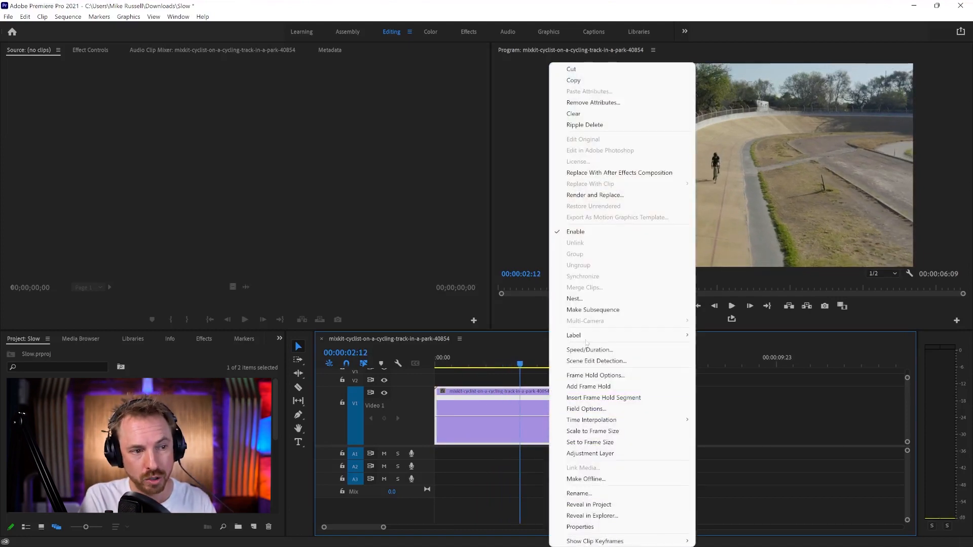
{"action": "left_click", "coordinate": [589, 349]}
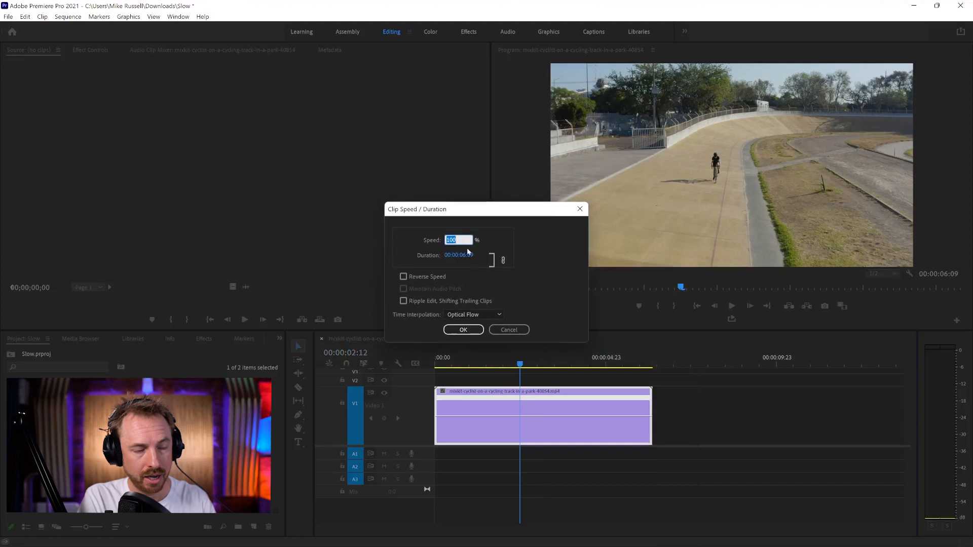
{"action": "type", "text": "50"}
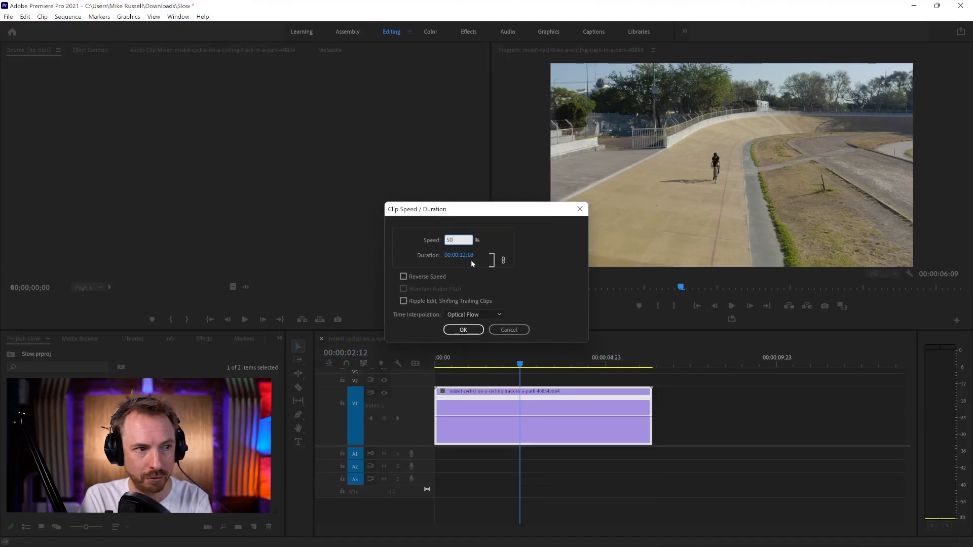
{"action": "left_click", "coordinate": [462, 329]}
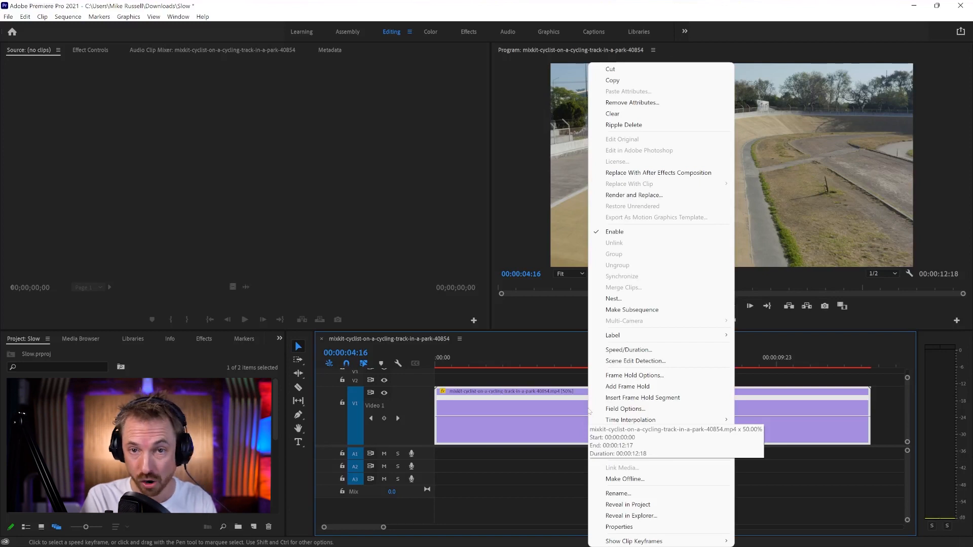
{"action": "mouse_move", "coordinate": [634, 360]}
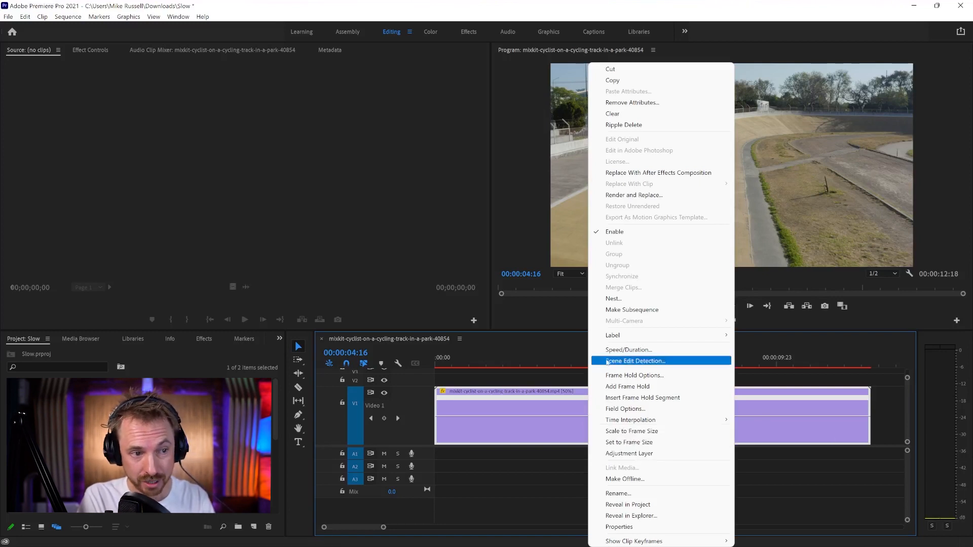
Set the cyclist clip's speed to 100%, keeping Optical Flow interpolation.
{"action": "left_click", "coordinate": [628, 349]}
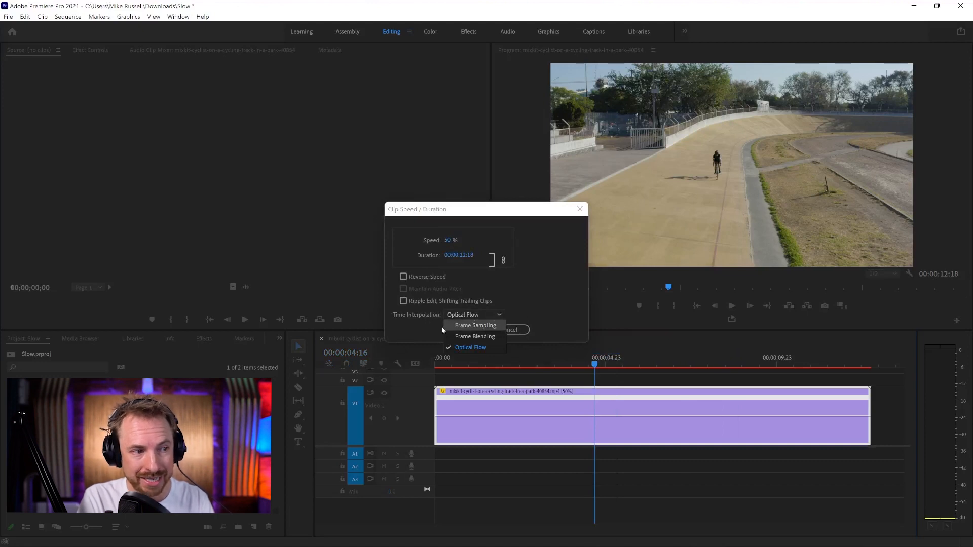
{"action": "mouse_move", "coordinate": [470, 347]}
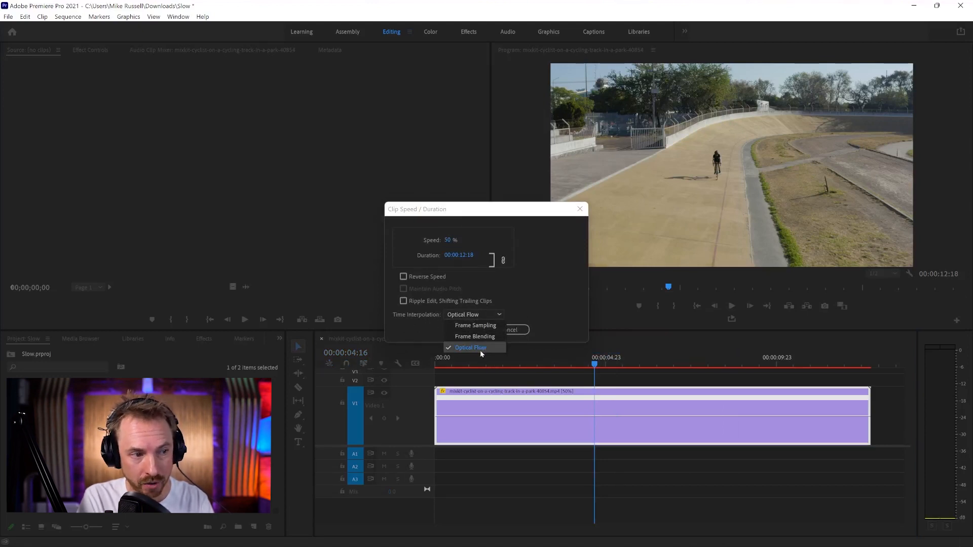
{"action": "left_click", "coordinate": [470, 347]}
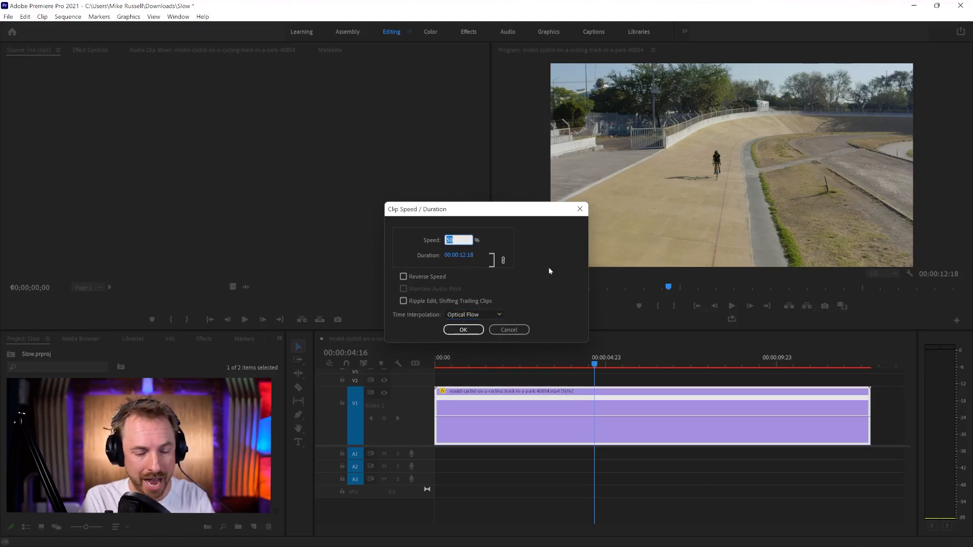
{"action": "type", "text": "100"}
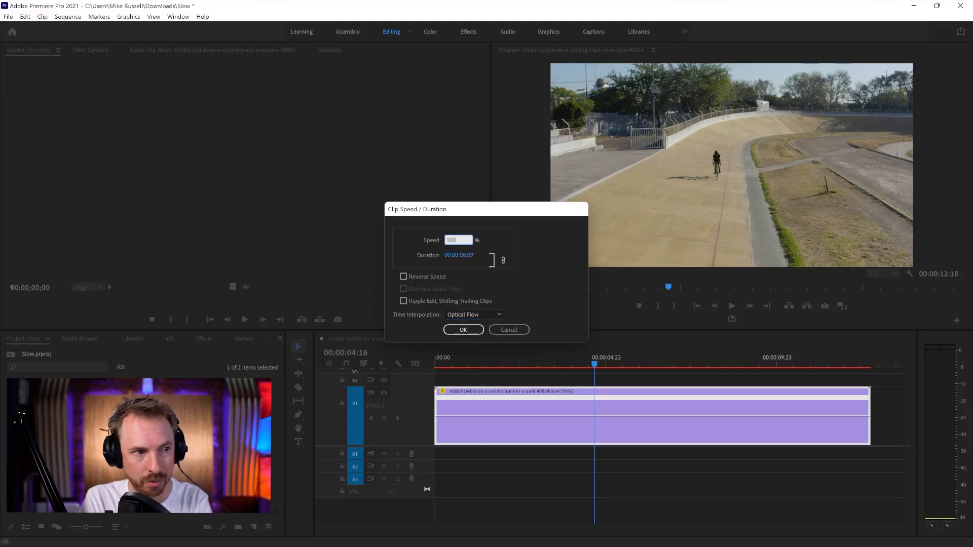
{"action": "left_click", "coordinate": [463, 330]}
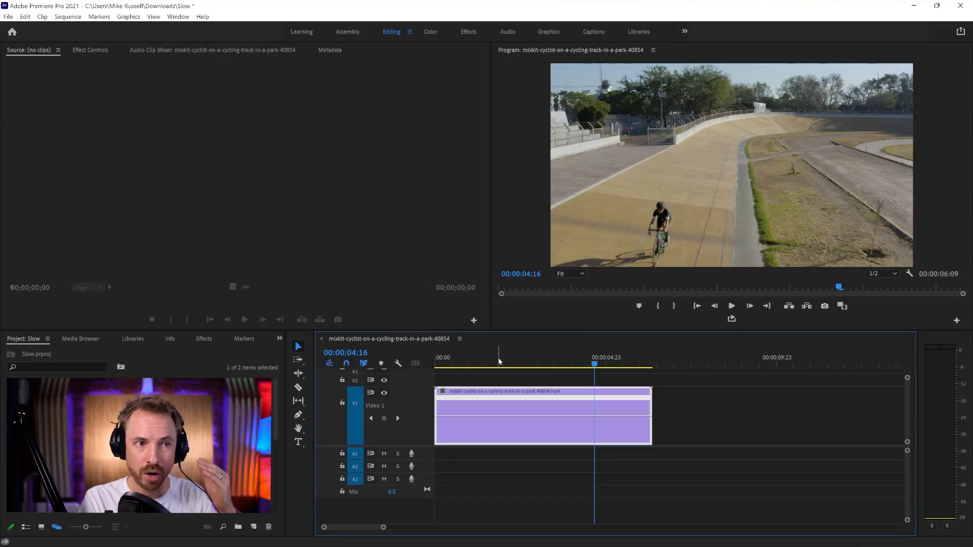
Reveal the clip's Time Remapping speed line and add keyframes near 00:00:02:03 and 00:00:03:21.
{"action": "left_click", "coordinate": [501, 357]}
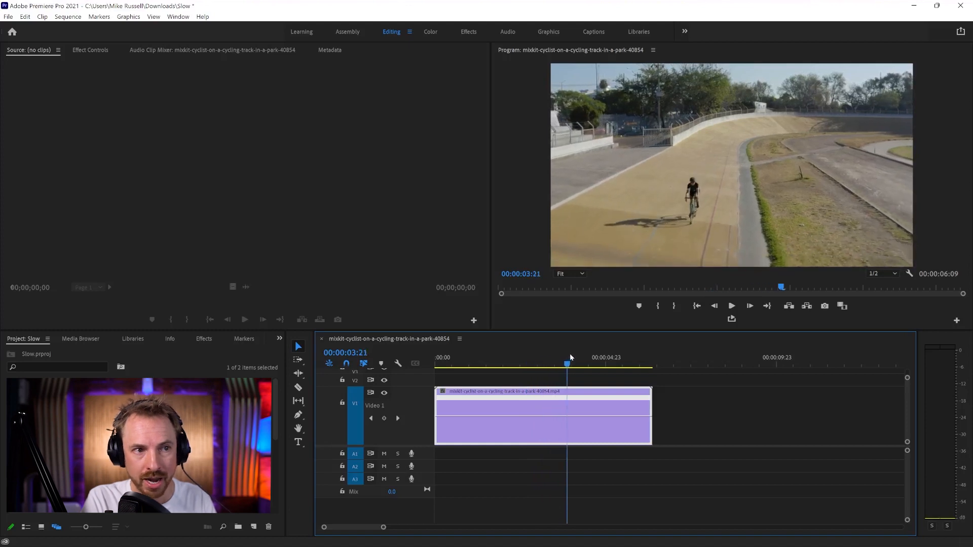
{"action": "left_click", "coordinate": [506, 364]}
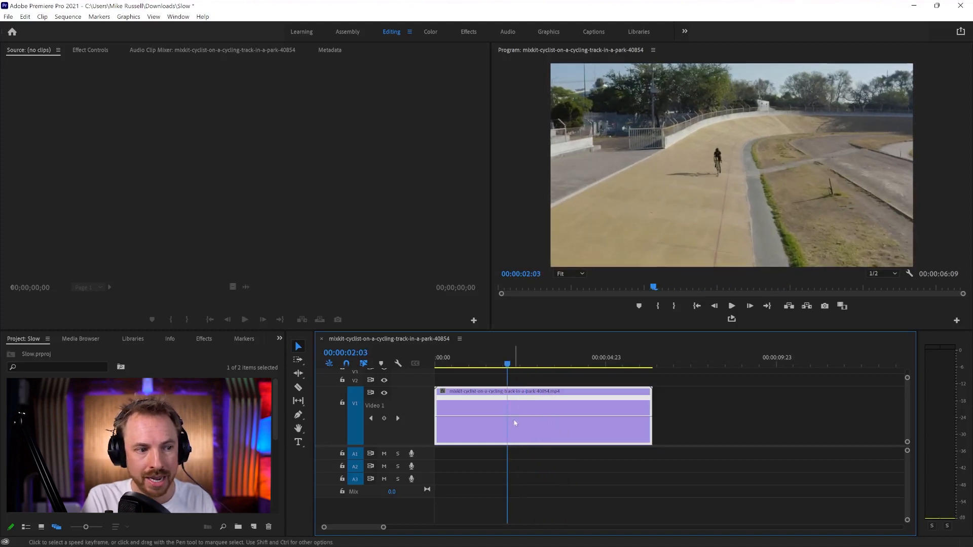
{"action": "right_click", "coordinate": [543, 415]}
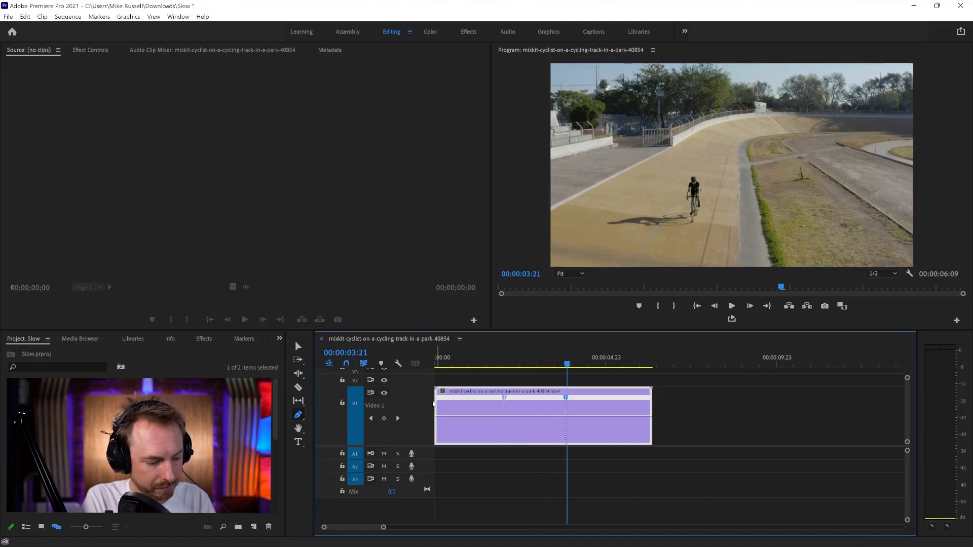
{"action": "mouse_move", "coordinate": [295, 346]}
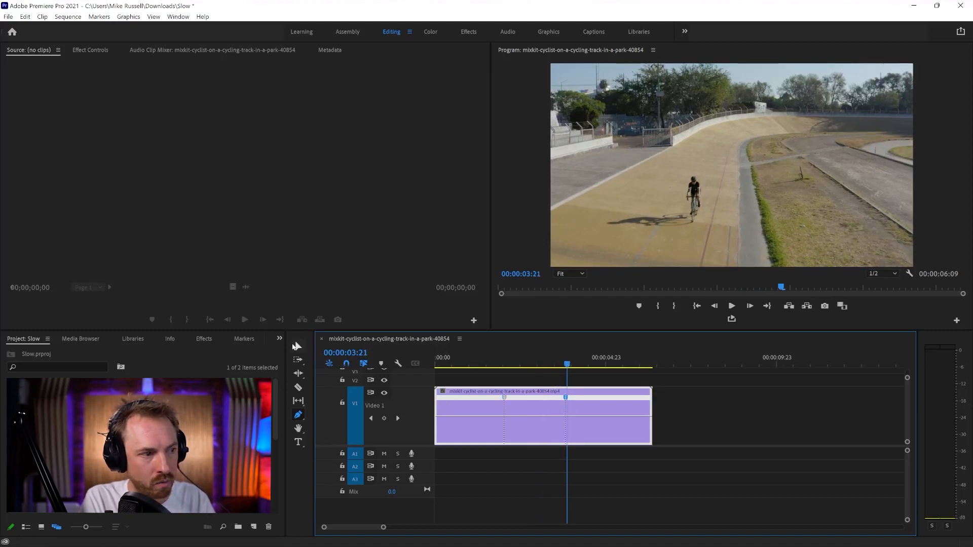
{"action": "left_click", "coordinate": [298, 346]}
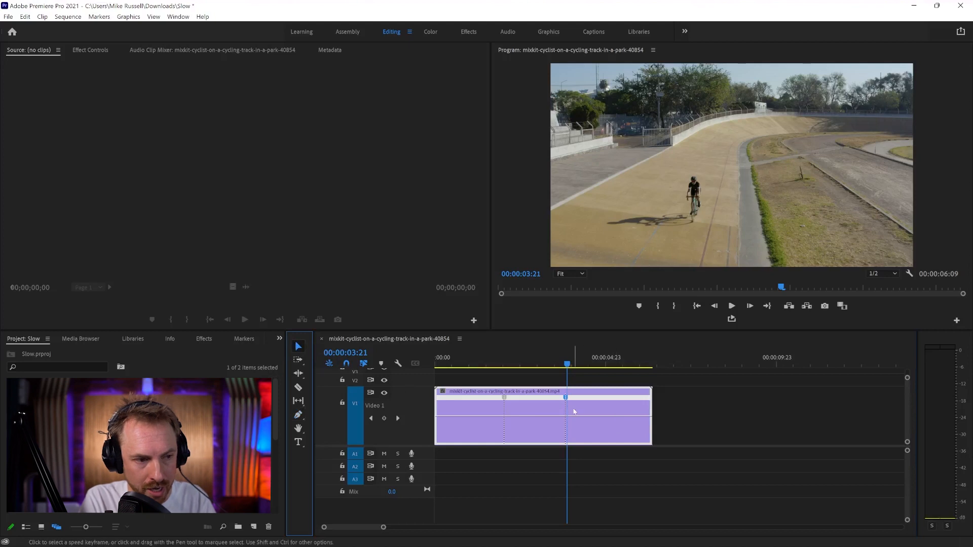